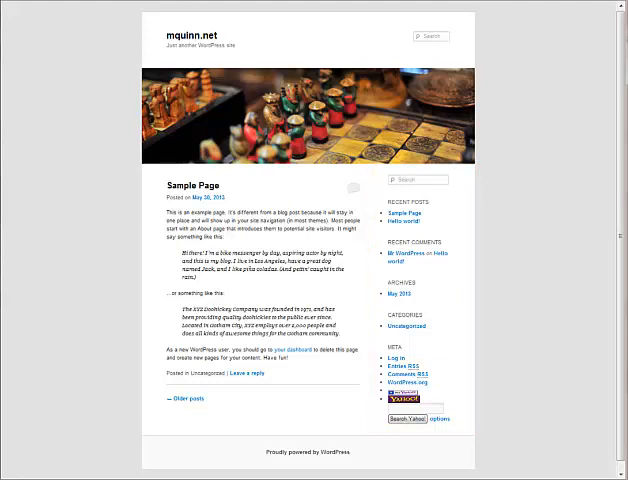
Step: Scroll down the site's front page before heading to the Dashboard
{"action": "scroll", "scroll_direction": "down", "scroll_amount": 3}
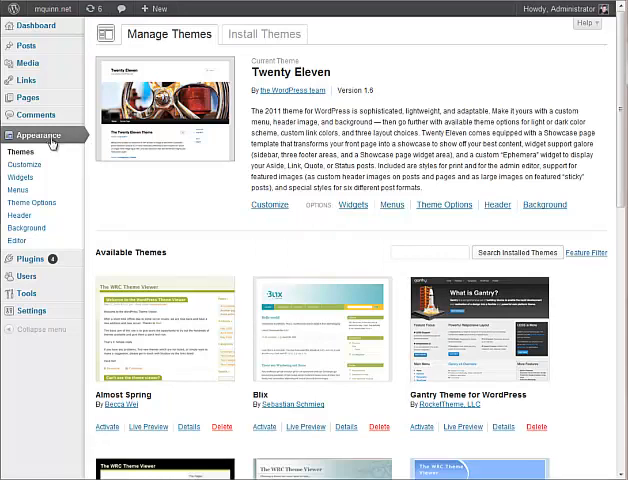
Step: Browse the Available Themes and launch Customize on the current Twenty Eleven theme
{"action": "scroll", "scroll_direction": "down", "scroll_amount": 3}
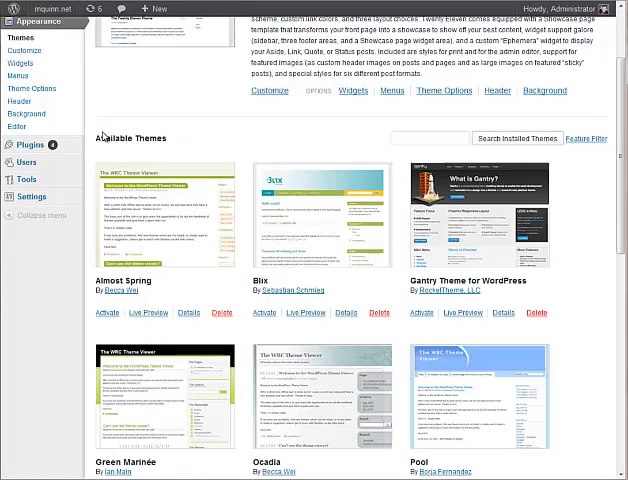
{"action": "scroll", "scroll_direction": "down", "scroll_amount": 3}
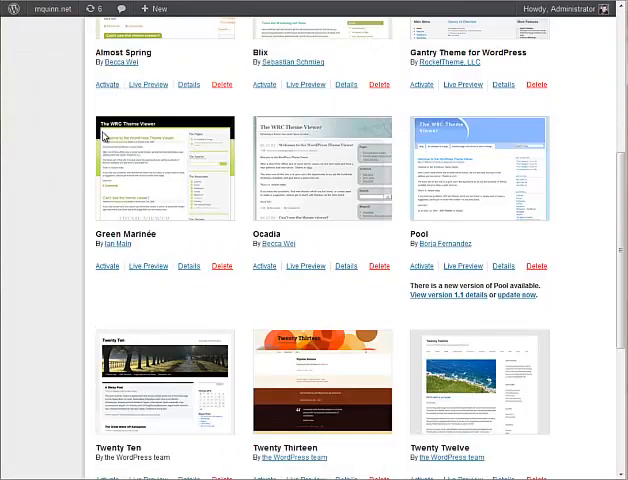
{"action": "scroll", "scroll_direction": "down", "scroll_amount": 3}
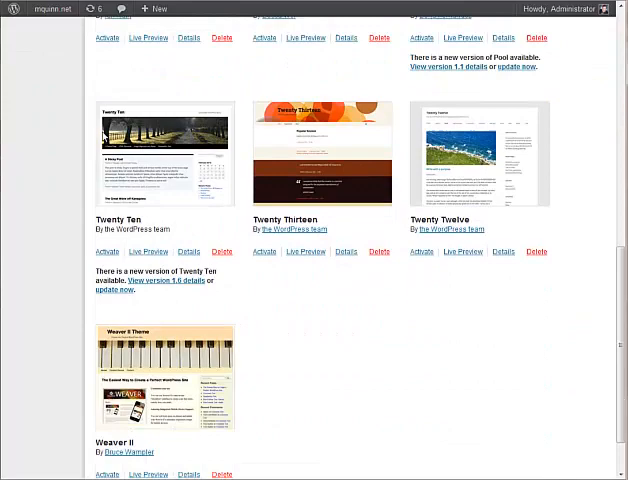
{"action": "scroll", "scroll_direction": "down", "scroll_amount": 3}
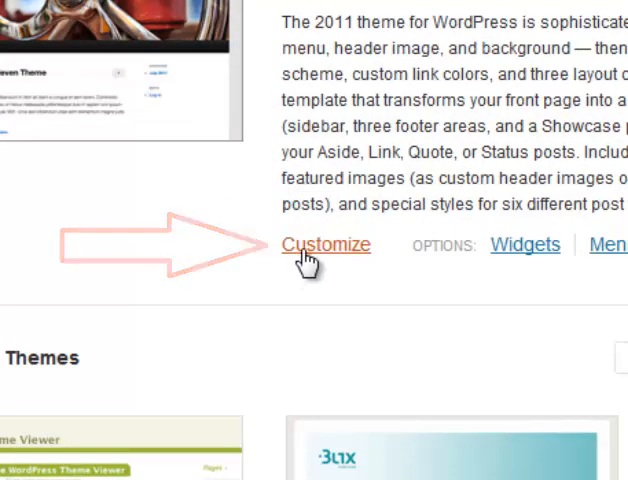
{"action": "left_click", "coordinate": [326, 244]}
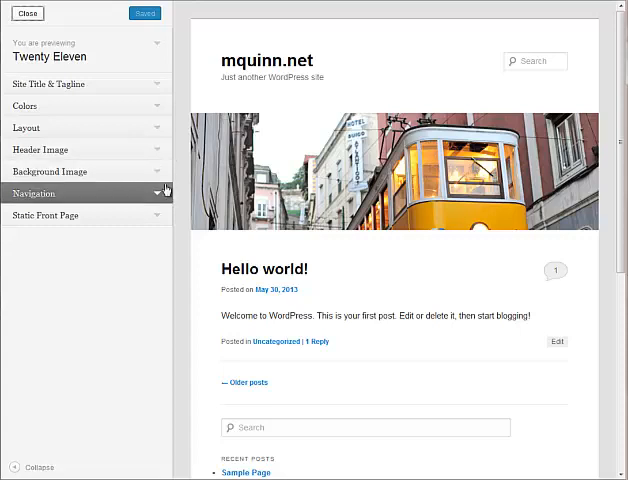
{"action": "mouse_move", "coordinate": [164, 214]}
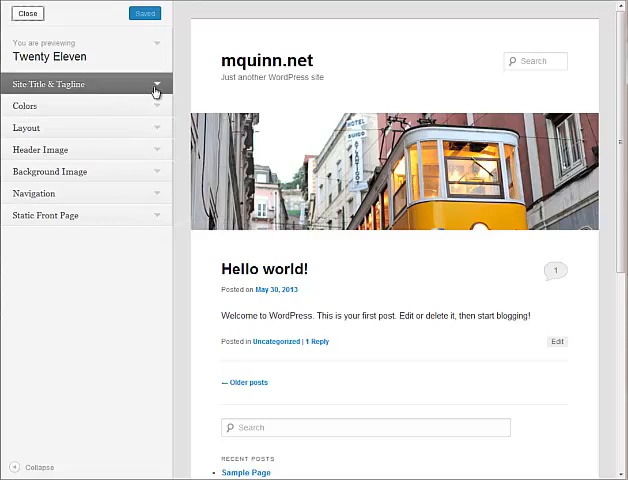
Step: Set the Site Title to 'Mark Quinn' and turn Display Header Text back on
{"action": "left_click", "coordinate": [84, 84]}
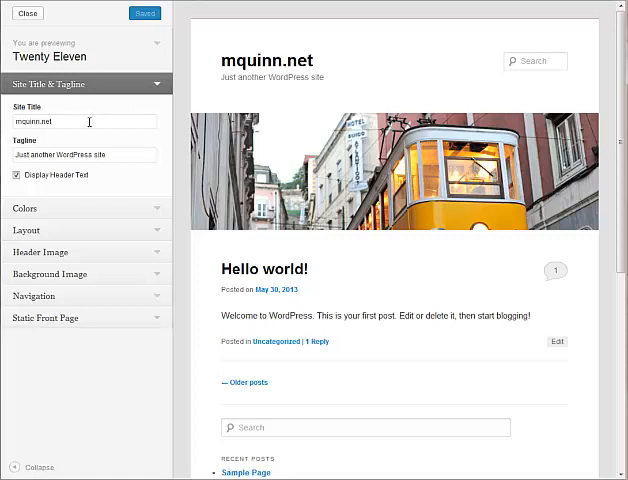
{"action": "double_click", "coordinate": [34, 120]}
{"action": "type", "text": "M"}
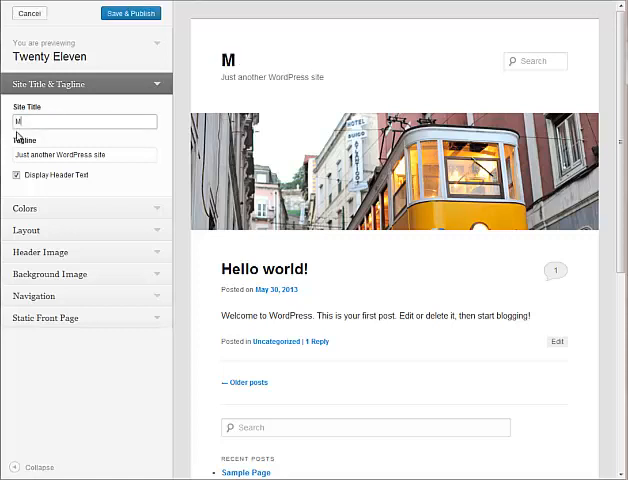
{"action": "type", "text": "ark Quinn"}
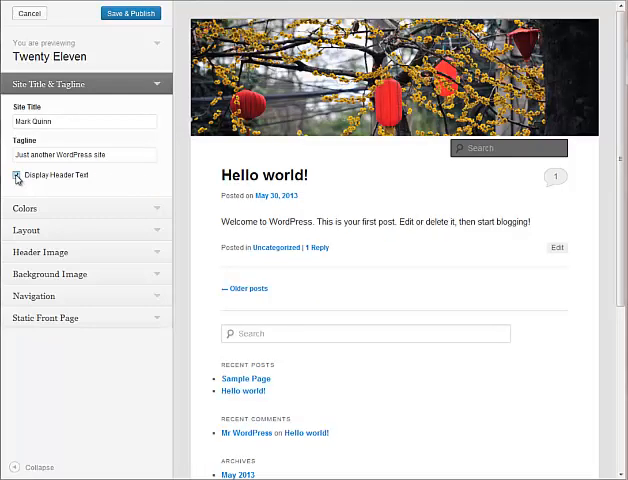
{"action": "left_click", "coordinate": [18, 176]}
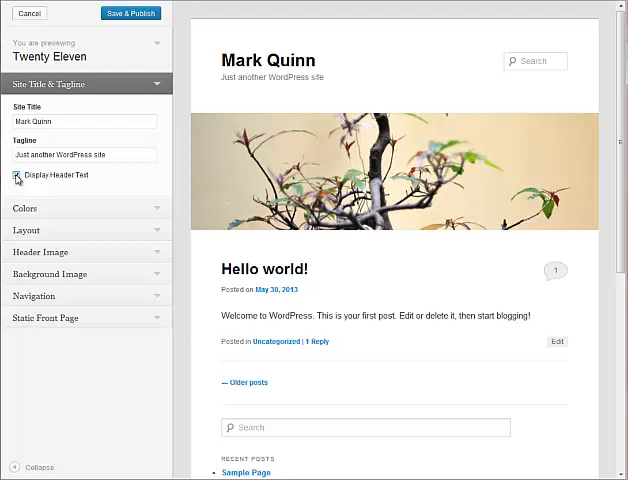
{"action": "left_click", "coordinate": [88, 106]}
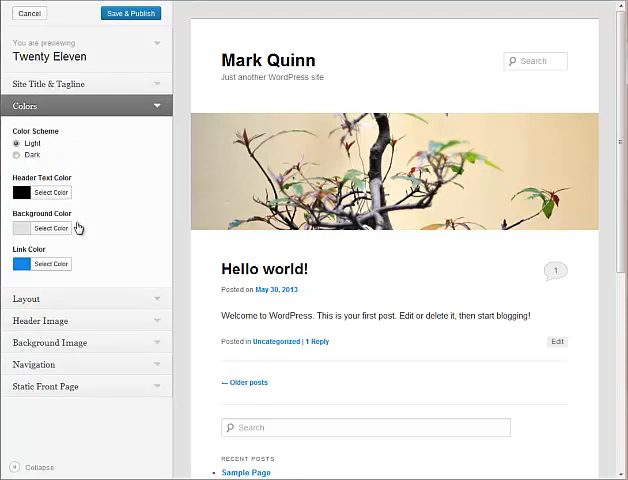
{"action": "mouse_move", "coordinate": [84, 270]}
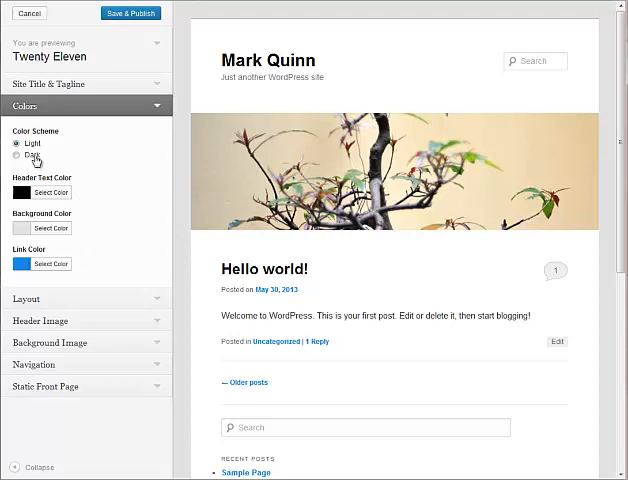
Step: Preview the Dark color scheme, then return to Light
{"action": "left_click", "coordinate": [16, 156]}
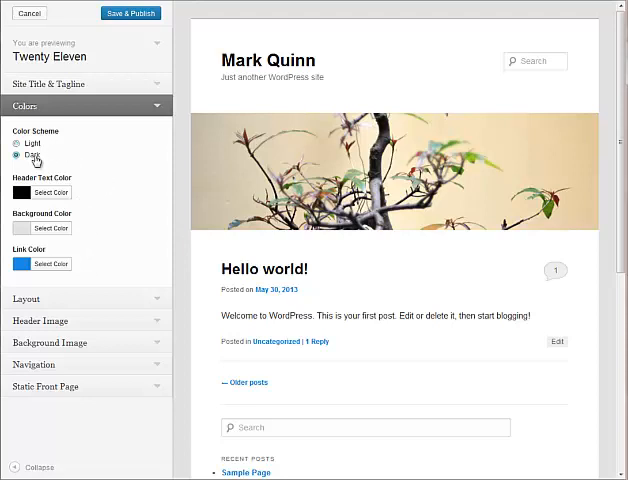
{"action": "left_click", "coordinate": [20, 156]}
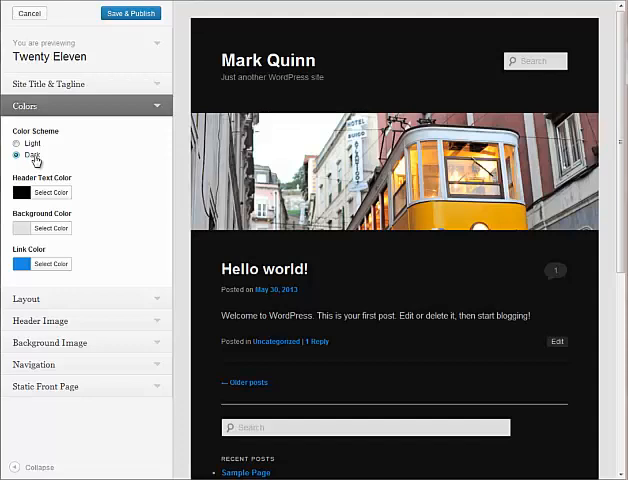
{"action": "left_click", "coordinate": [18, 144]}
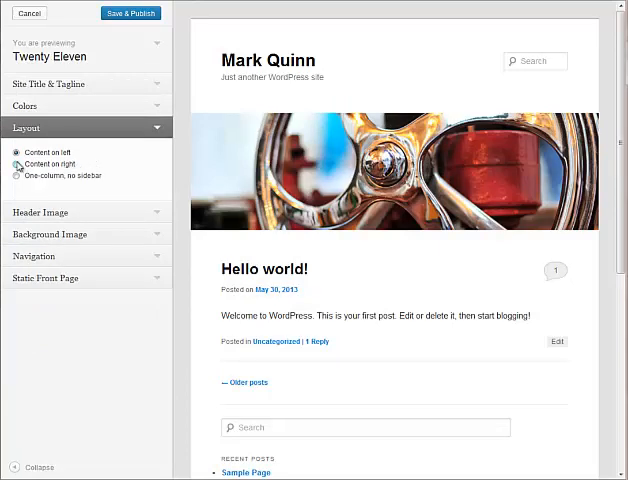
Step: Preview content-on-right and other layouts, then restore content on the left
{"action": "left_click", "coordinate": [18, 164]}
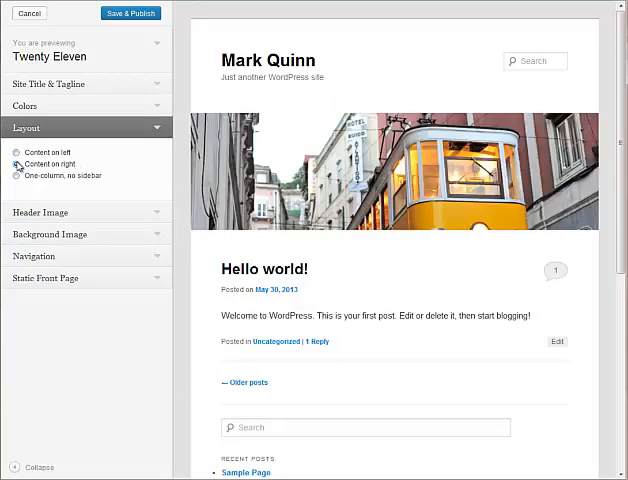
{"action": "left_click", "coordinate": [18, 180]}
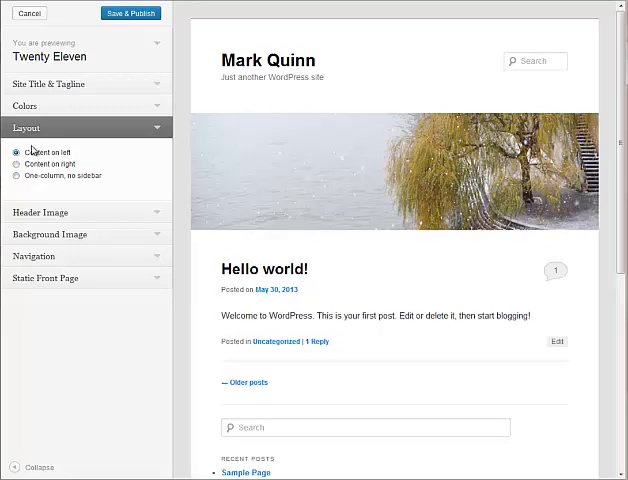
{"action": "left_click", "coordinate": [50, 212]}
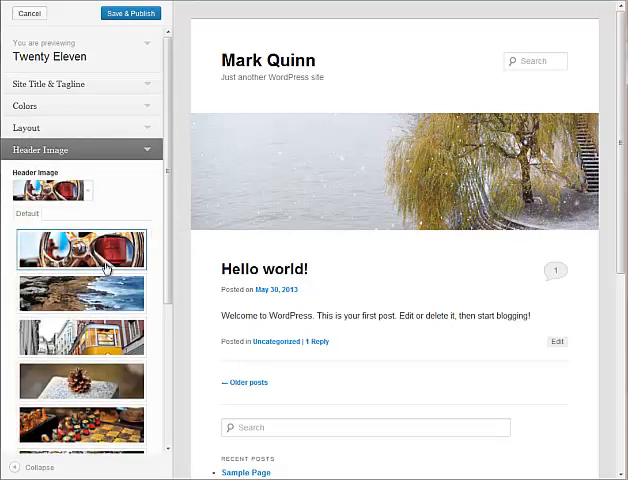
Step: Select the red wheel default photo as the header image and collapse the section
{"action": "left_click", "coordinate": [80, 252]}
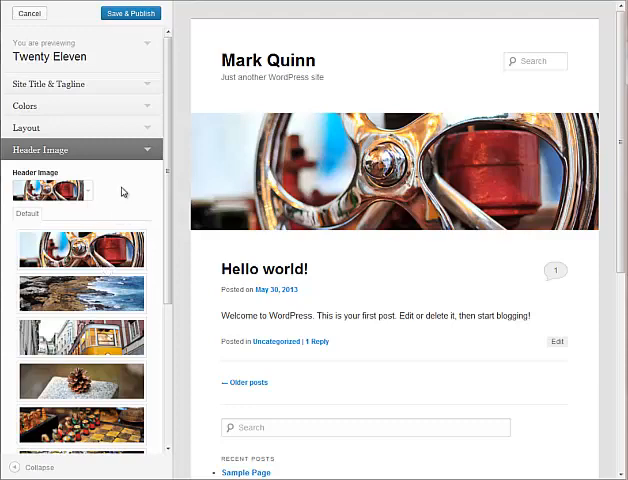
{"action": "left_click", "coordinate": [80, 148]}
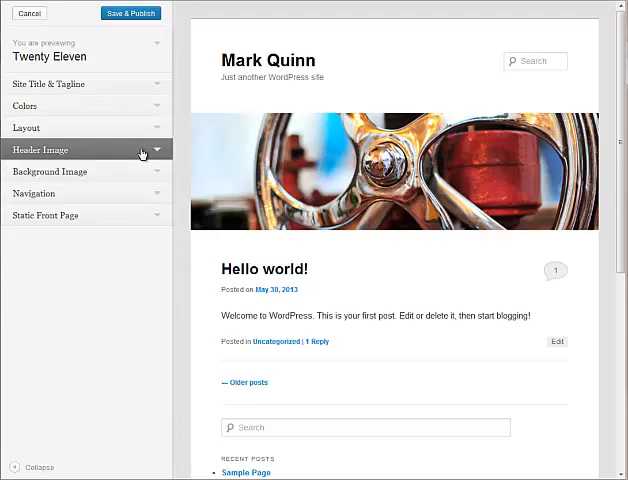
{"action": "mouse_move", "coordinate": [150, 172]}
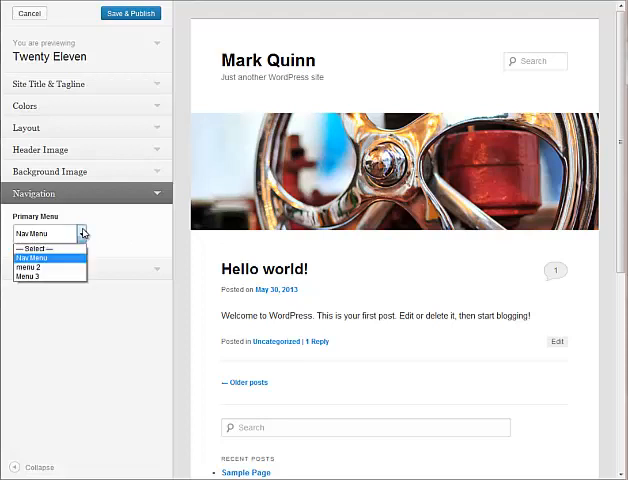
Step: Assign Nav Menu as the Primary Menu under Navigation
{"action": "left_click", "coordinate": [44, 256]}
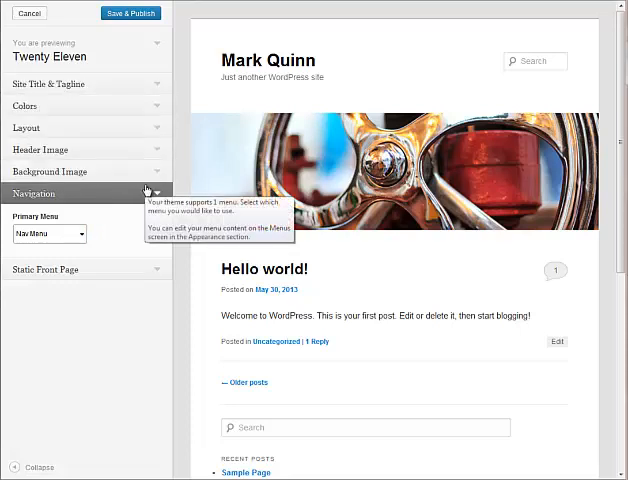
{"action": "mouse_move", "coordinate": [132, 246]}
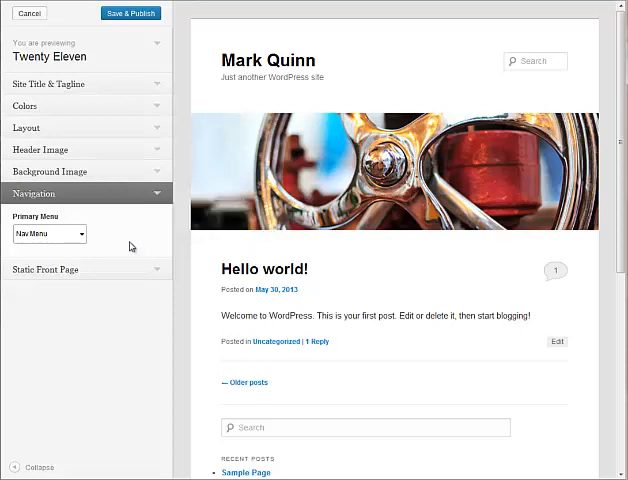